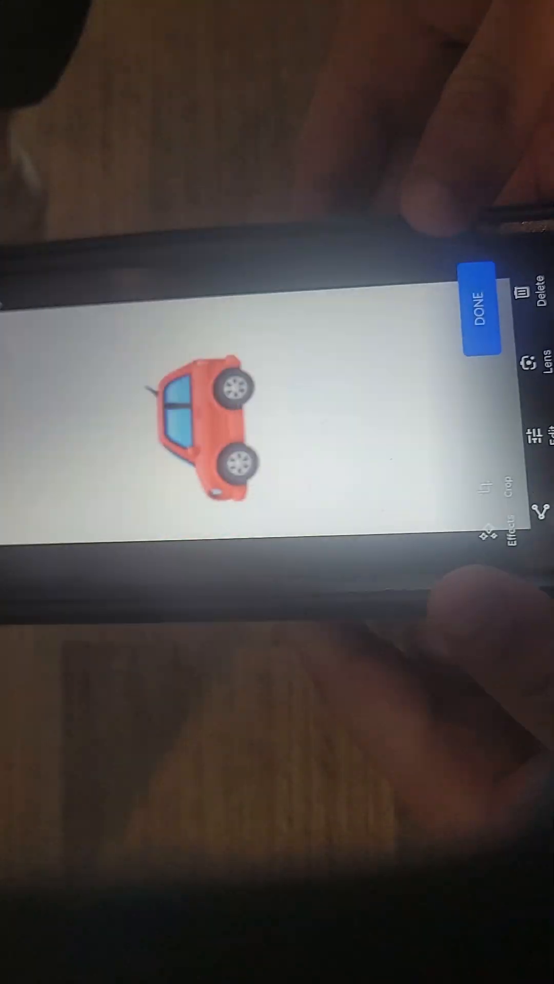
pyautogui.click(490, 322)
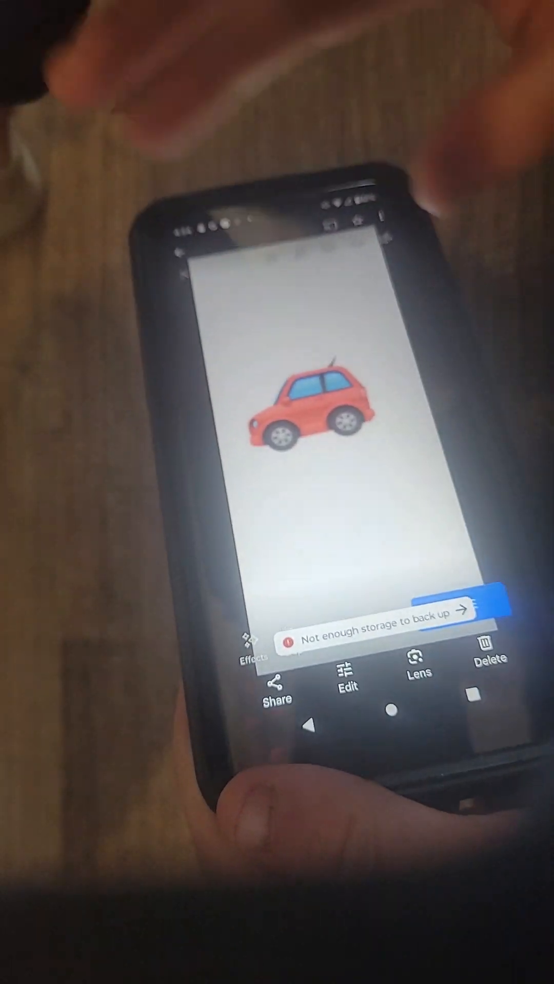